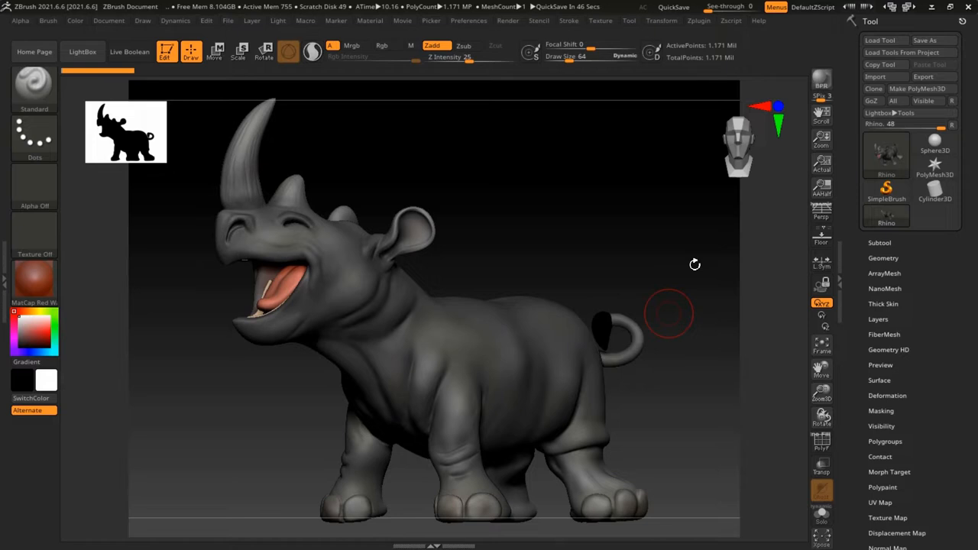
mouse_move(693, 266)
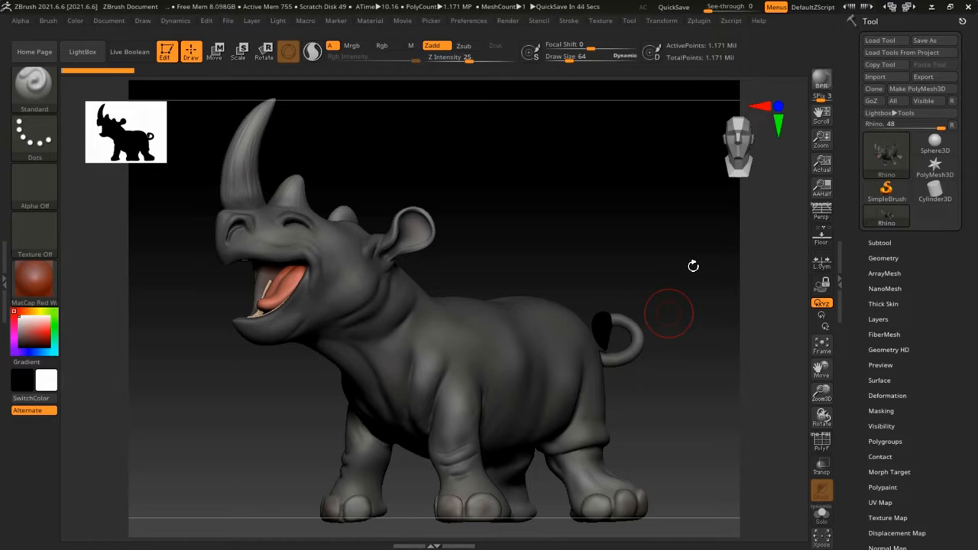
mouse_move(365, 229)
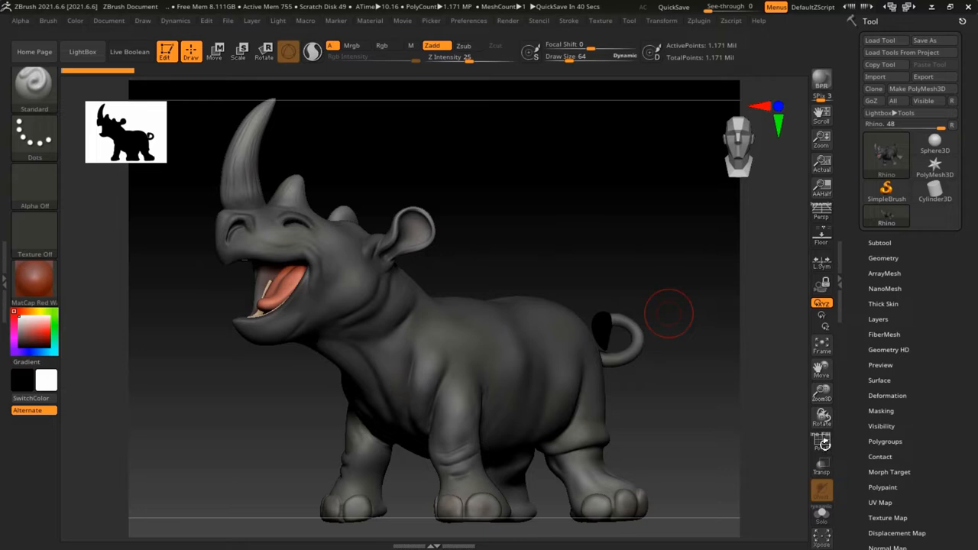
Colour the rhino blue and show its polygon wireframe via PolyF.
left_click(822, 443)
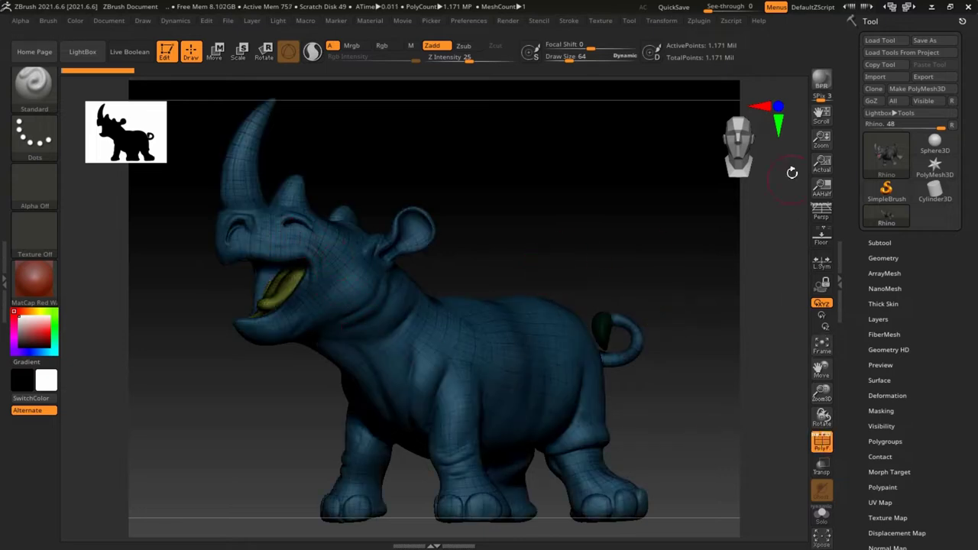
mouse_move(718, 46)
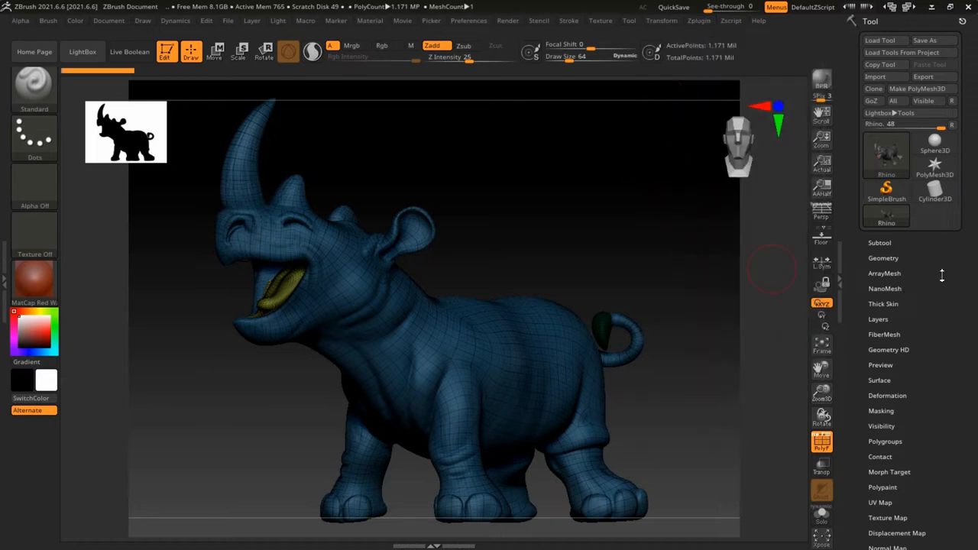
mouse_move(293, 293)
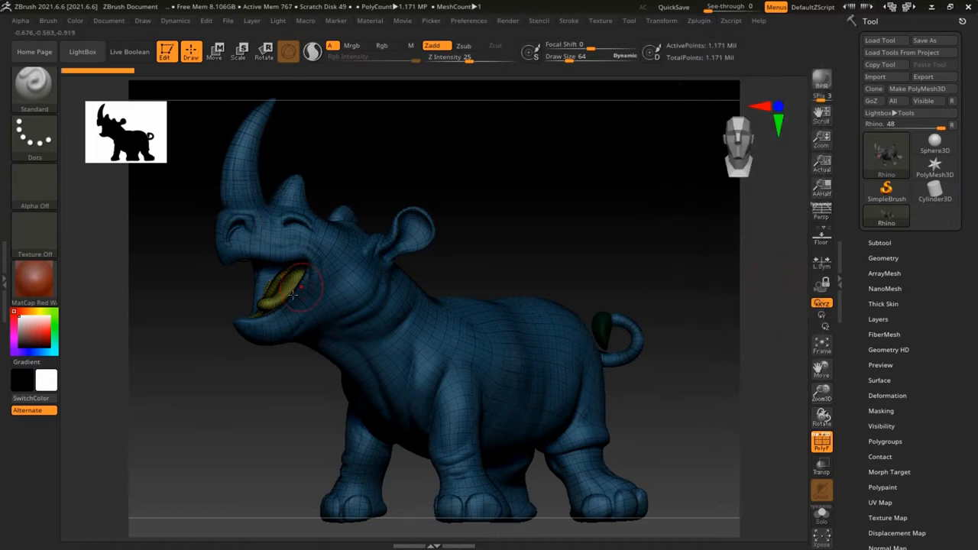
Check the rhino's Subtool list, then bring up the Zplugin menu.
left_click(874, 243)
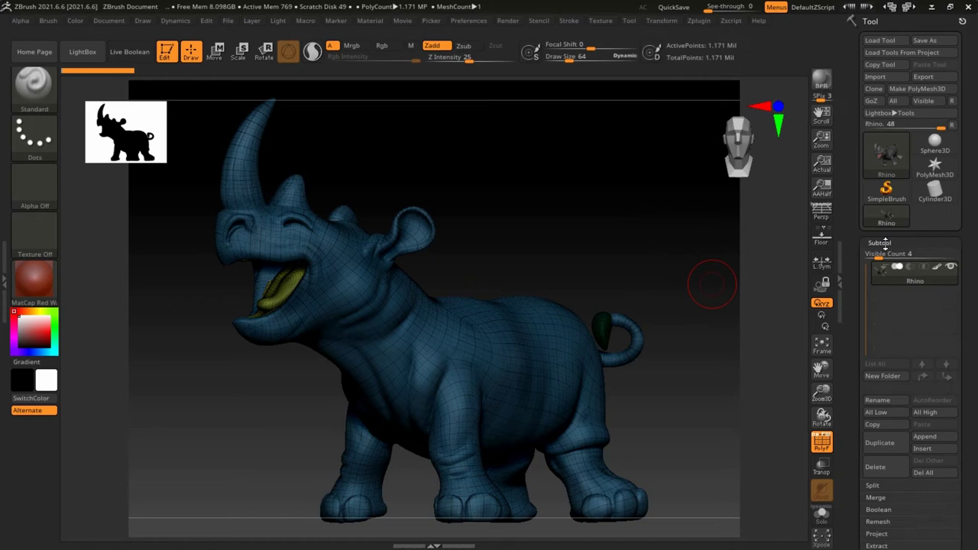
mouse_move(914, 284)
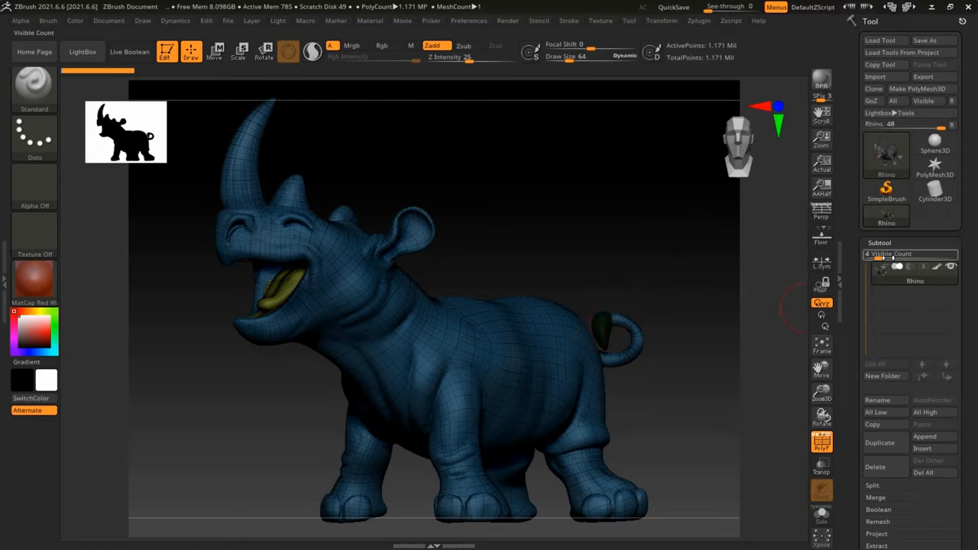
left_click(696, 21)
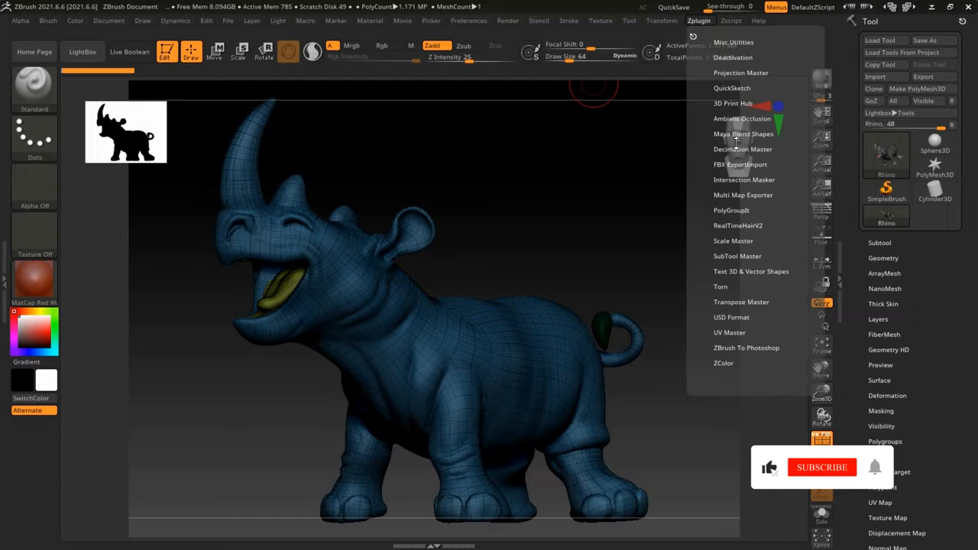
Run Decimation Master's Pre-process Current on the rhino.
left_click(741, 150)
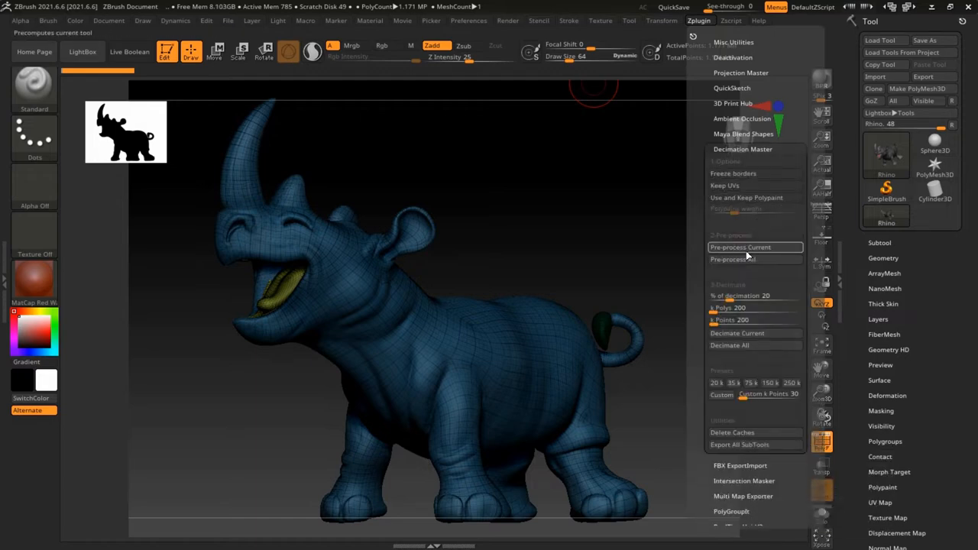
left_click(739, 247)
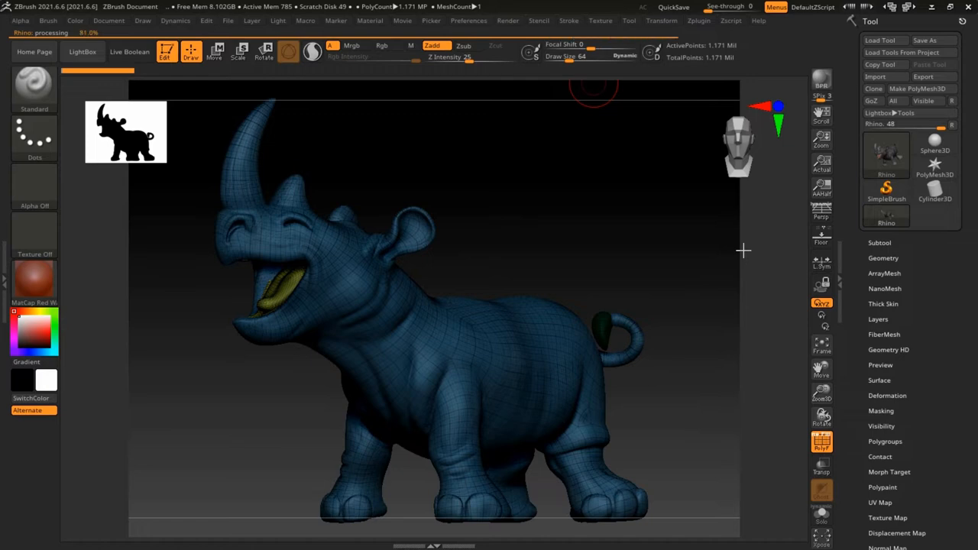
mouse_move(767, 233)
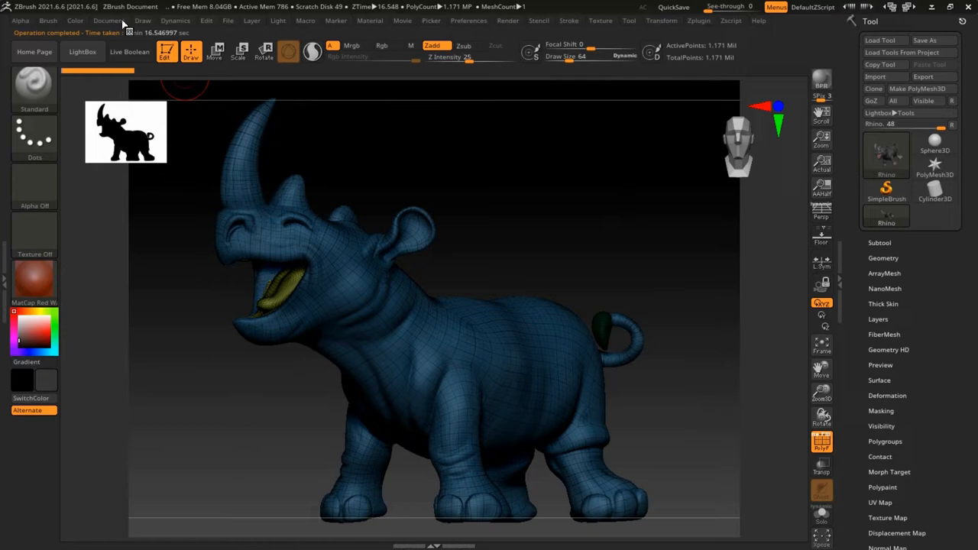
Glance at the Document menu, then return to the Decimation Master settings.
left_click(110, 21)
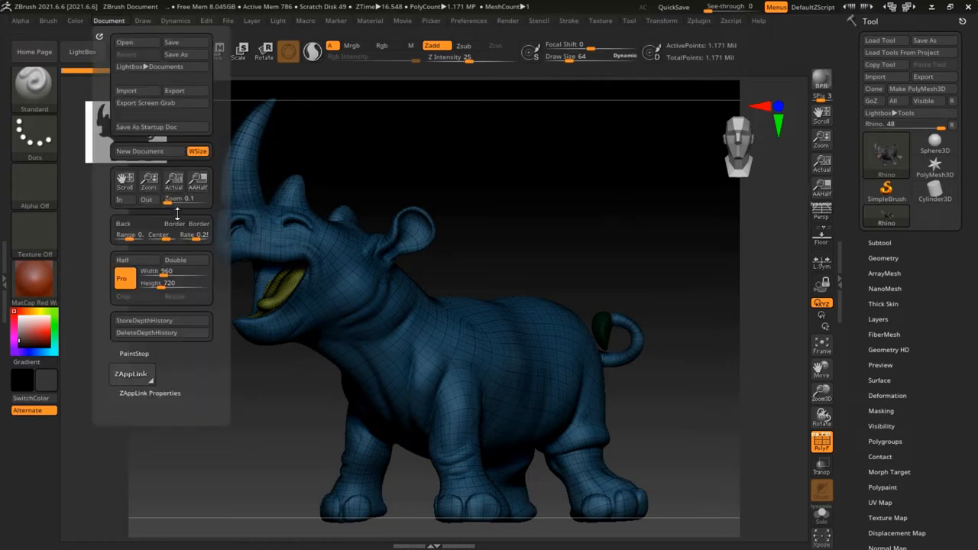
mouse_move(129, 229)
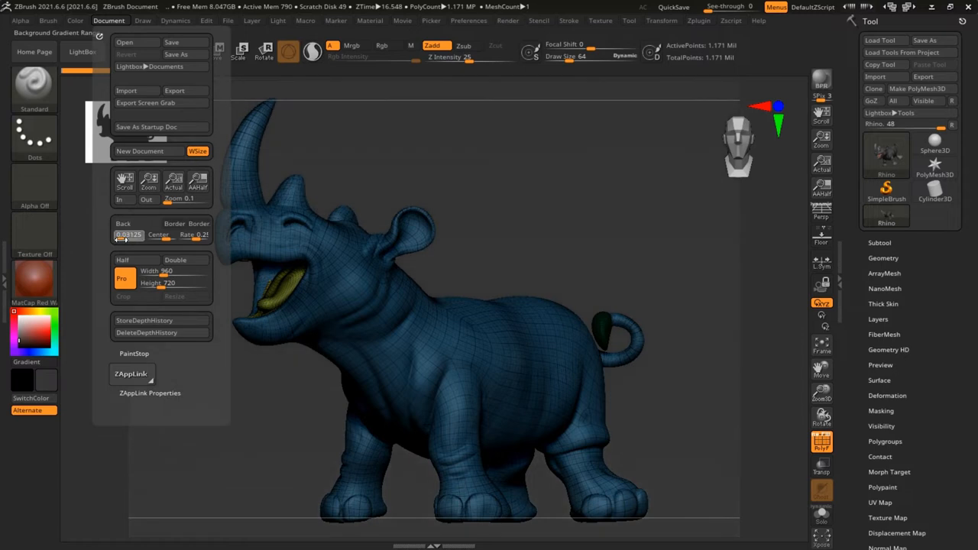
left_click(602, 170)
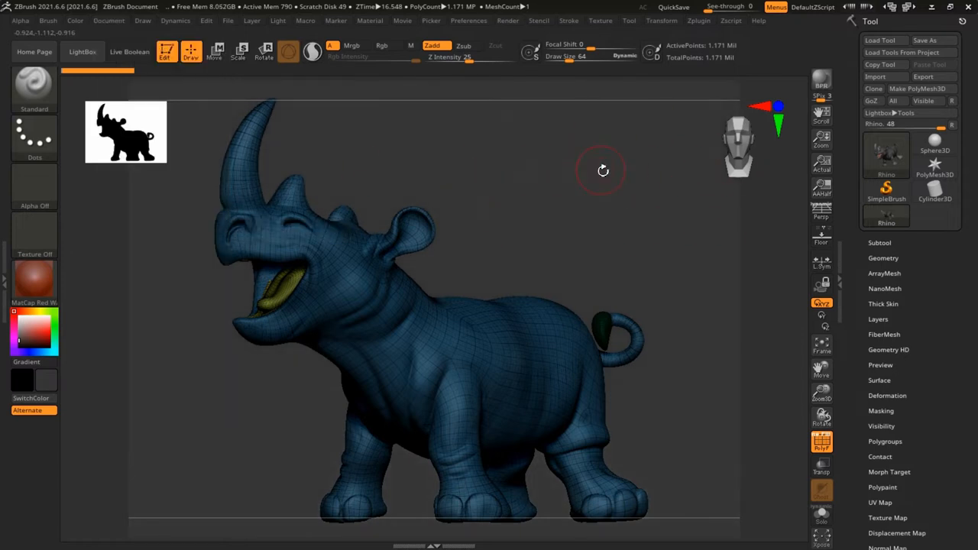
left_click(103, 22)
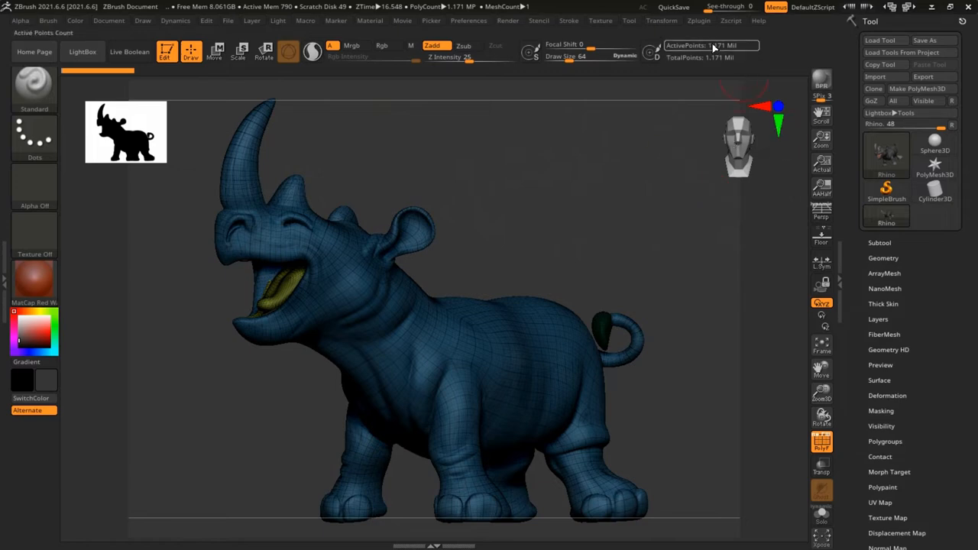
left_click(690, 21)
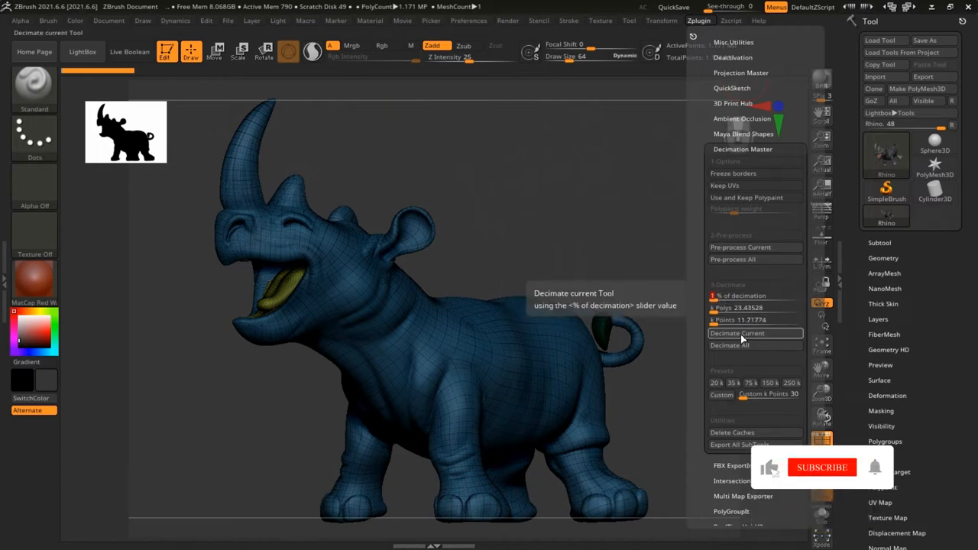
Decimate the rhino twice, ending at a low-poly faceted mesh of about 1,171 points.
left_click(755, 333)
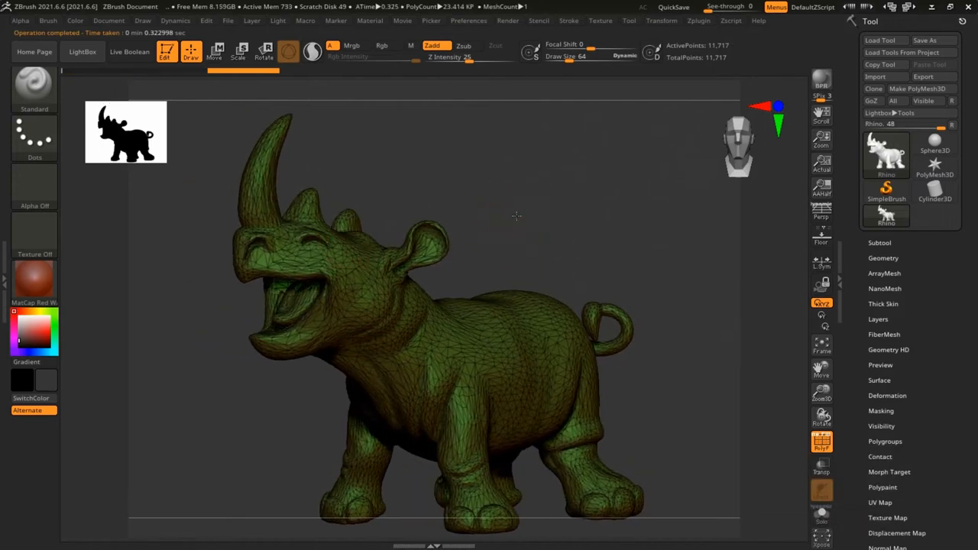
left_click(692, 22)
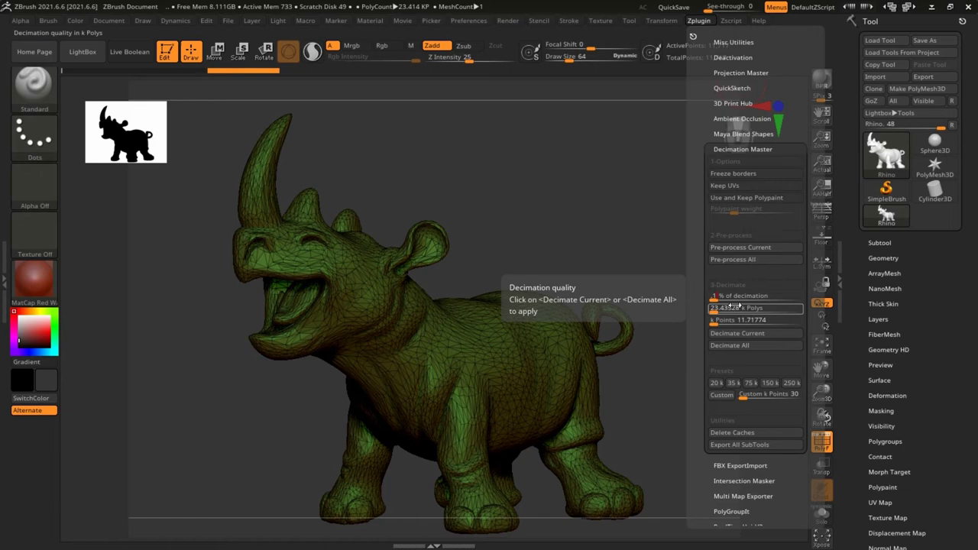
left_click(737, 333)
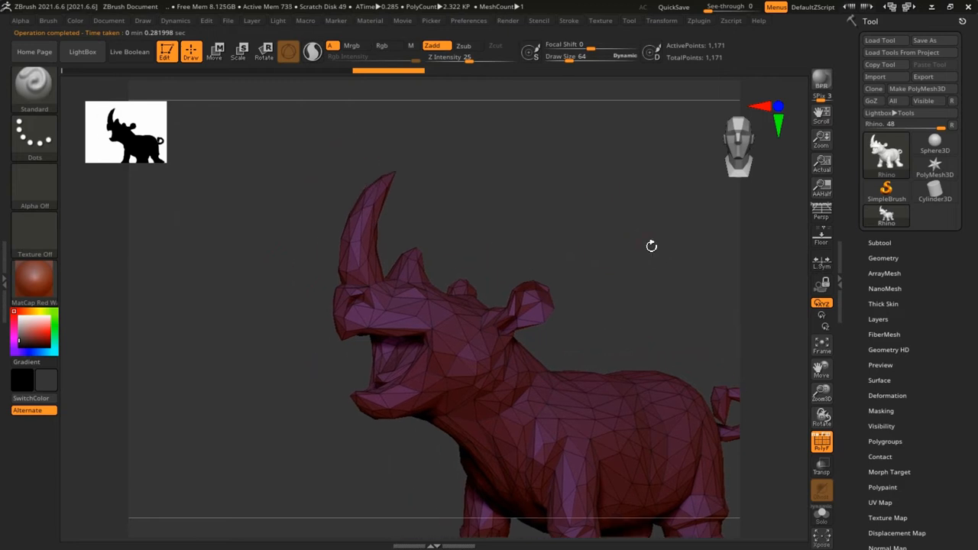
Orbit to the rhino's head and choose the ZModeler Inset polygon action.
left_click_drag(651, 246, 599, 221)
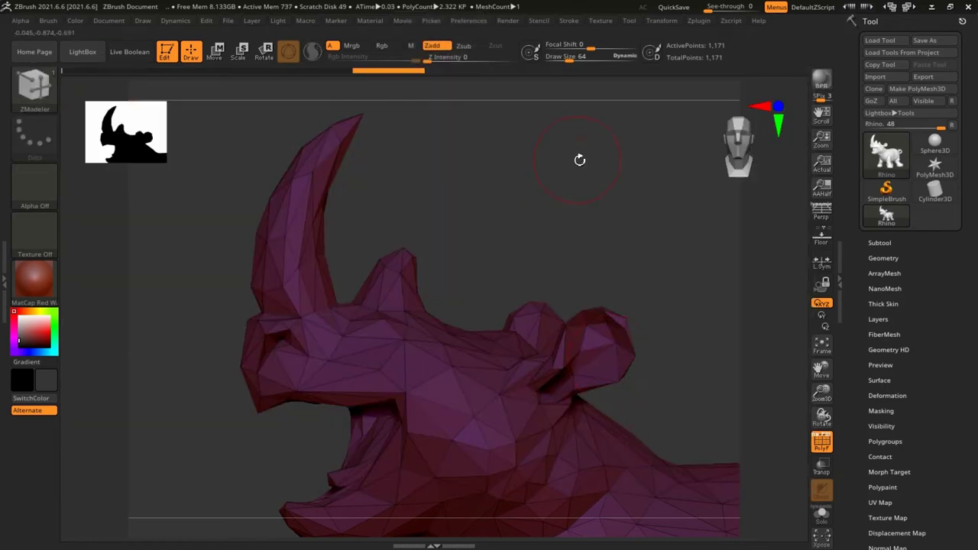
left_click_drag(579, 160, 615, 193)
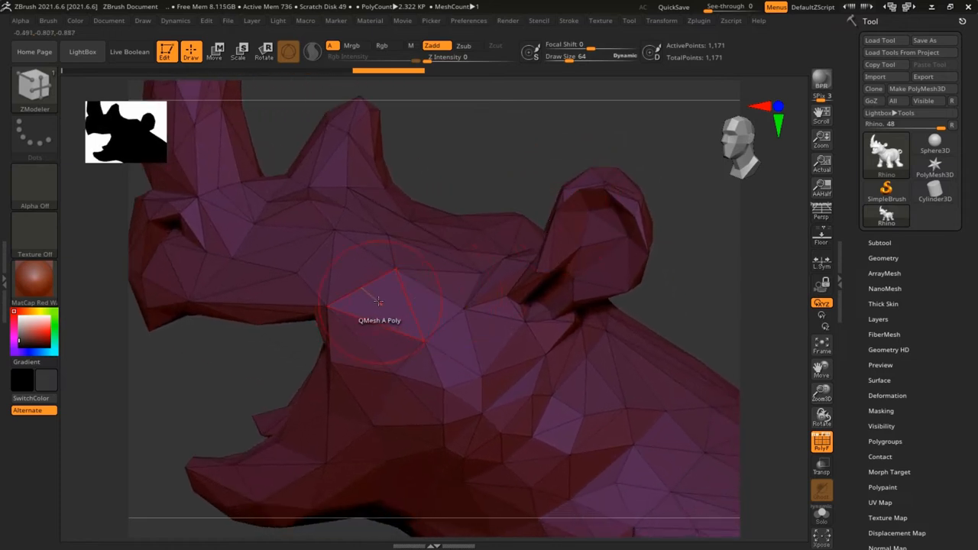
left_click(376, 299)
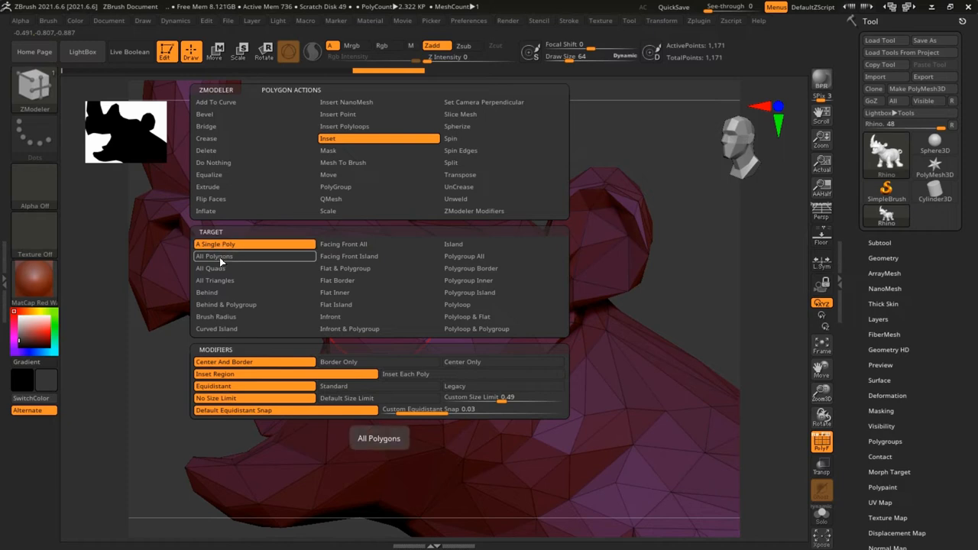
Set Inset to Target All Polygons with the Inset Each Poly modifier.
left_click(229, 257)
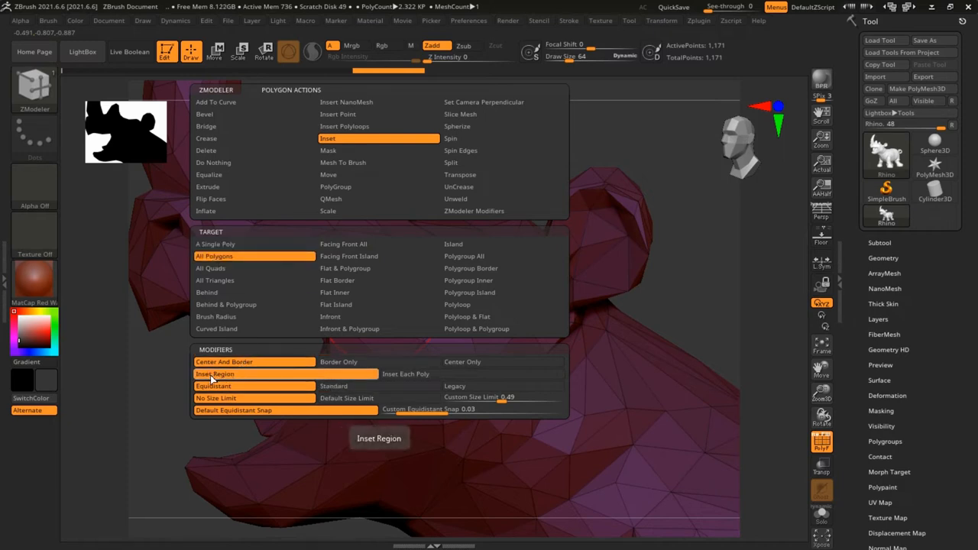
left_click(406, 373)
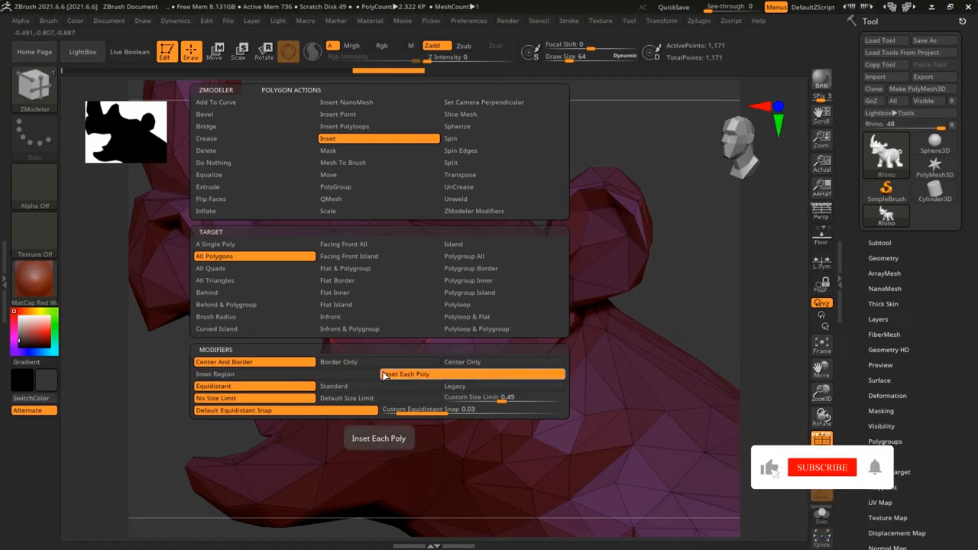
left_click(822, 467)
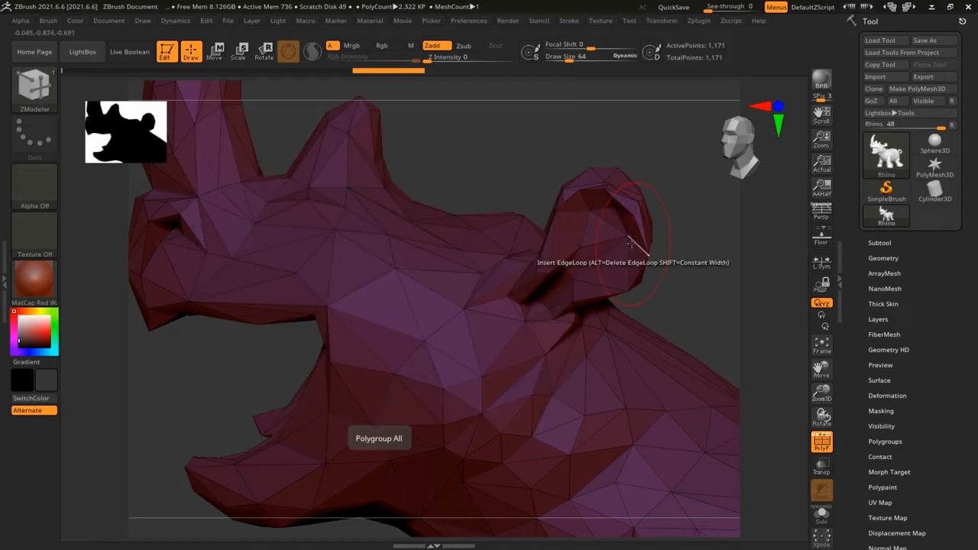
mouse_move(391, 302)
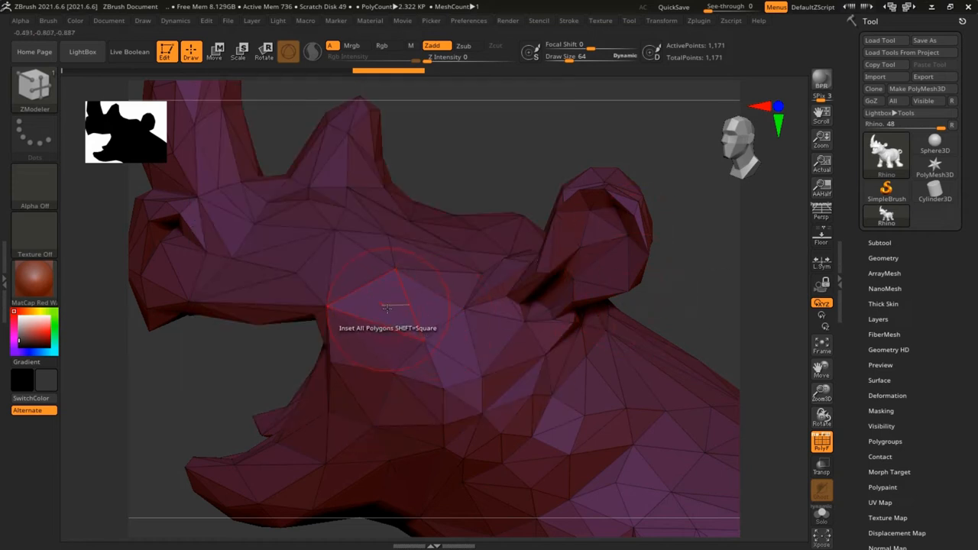
Inset all polygons at once, turning the rhino into an open lattice of thin struts.
left_click(385, 308)
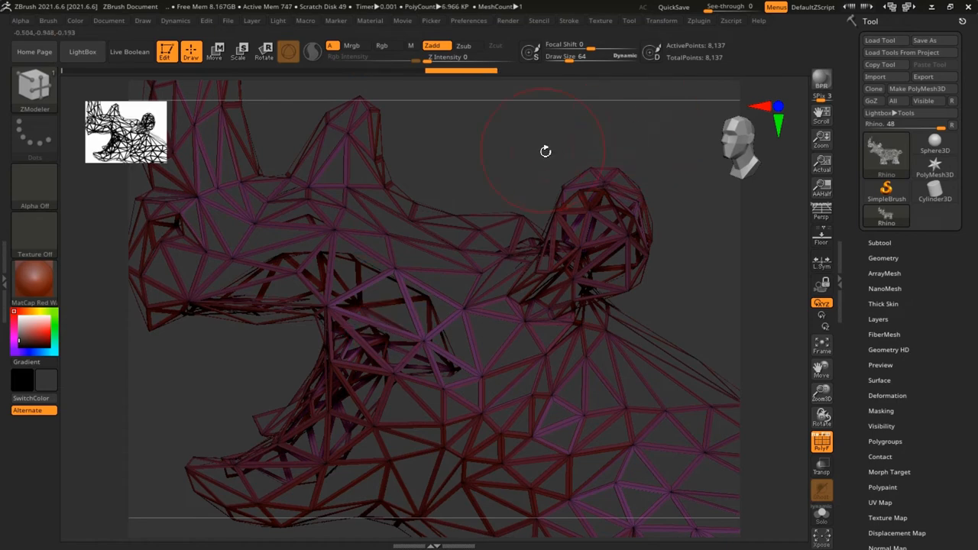
left_click_drag(544, 152, 623, 205)
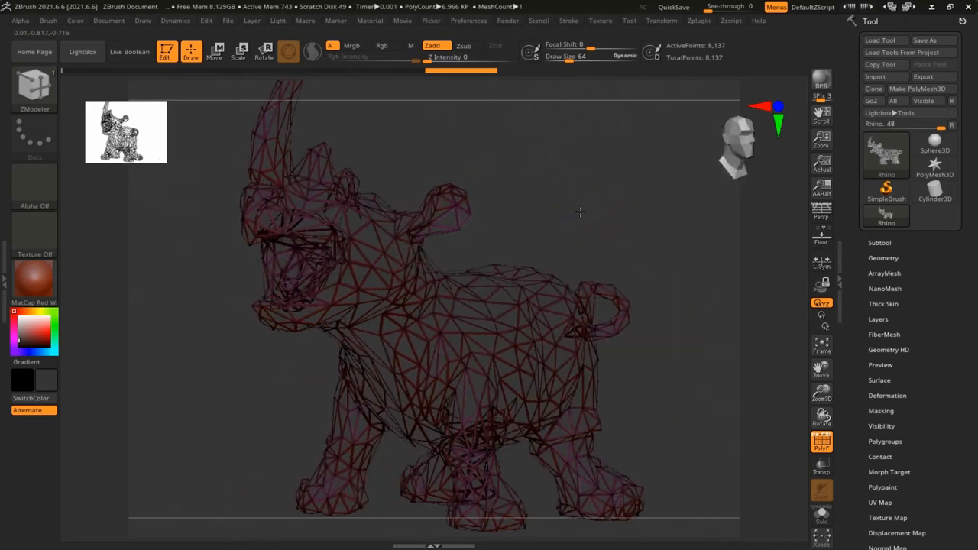
left_click_drag(579, 211, 599, 208)
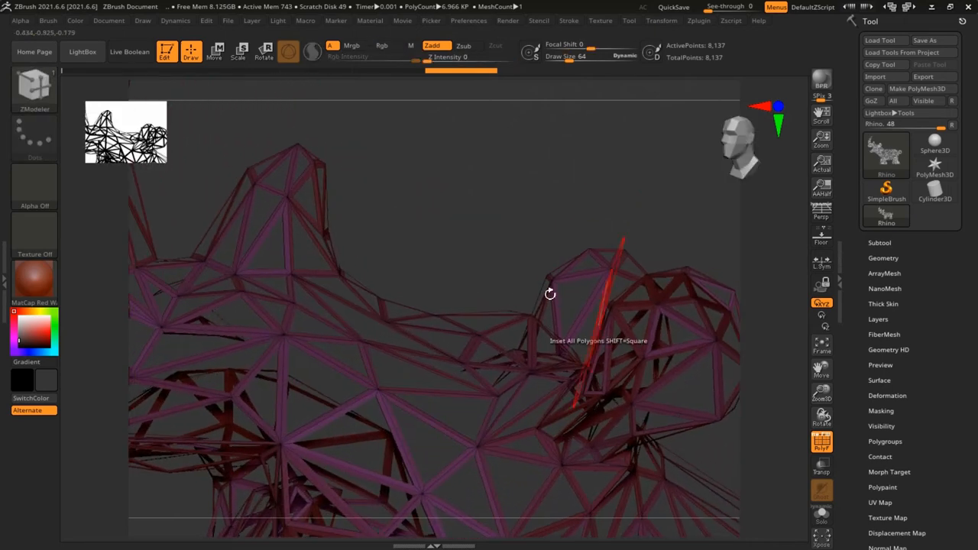
left_click_drag(550, 294, 503, 168)
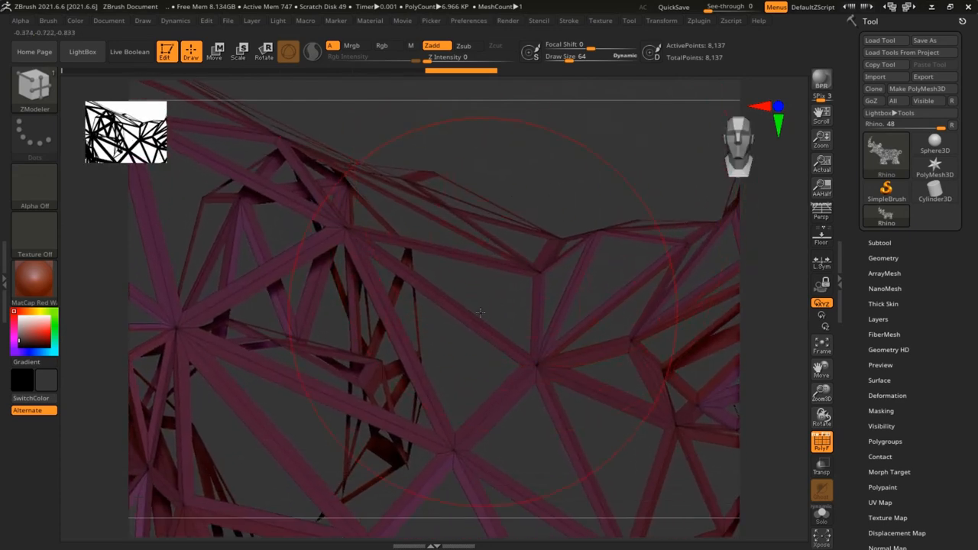
Switch to QMesh on All Polygons and extrude the lattice into chunky beams (~16,267 points).
left_click(480, 314)
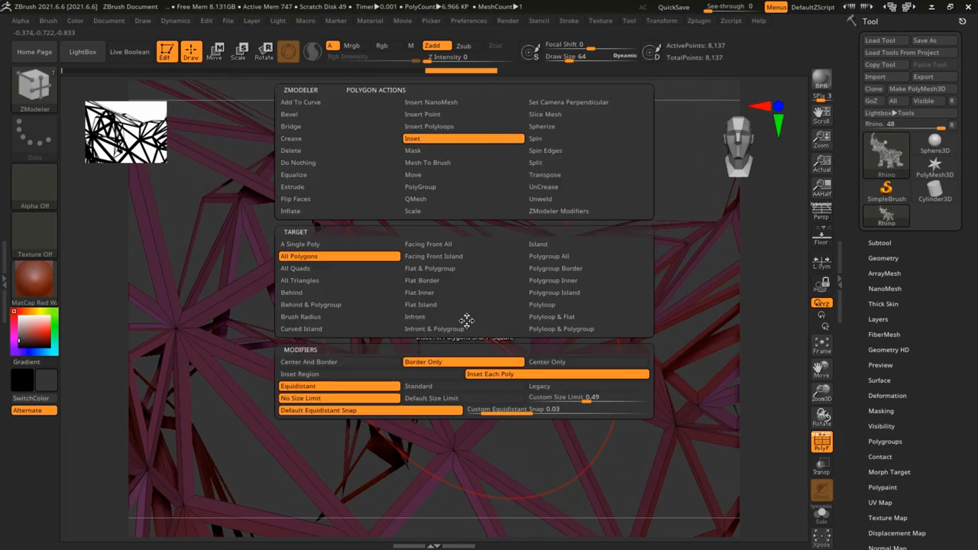
mouse_move(459, 224)
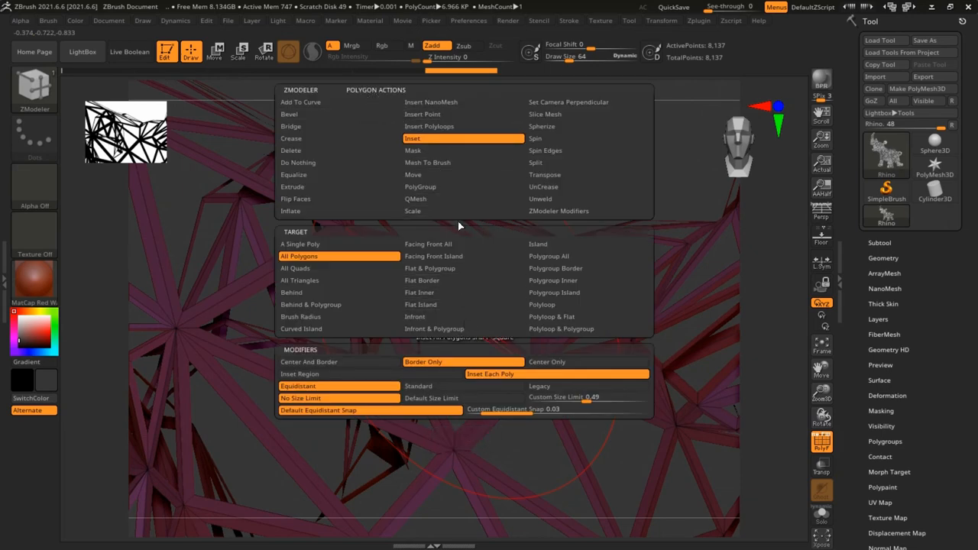
left_click(416, 199)
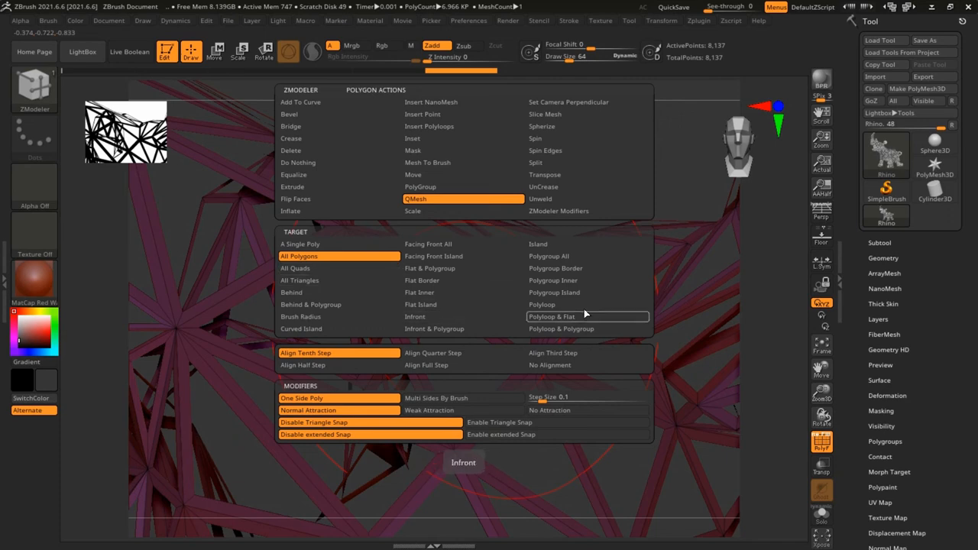
left_click(587, 316)
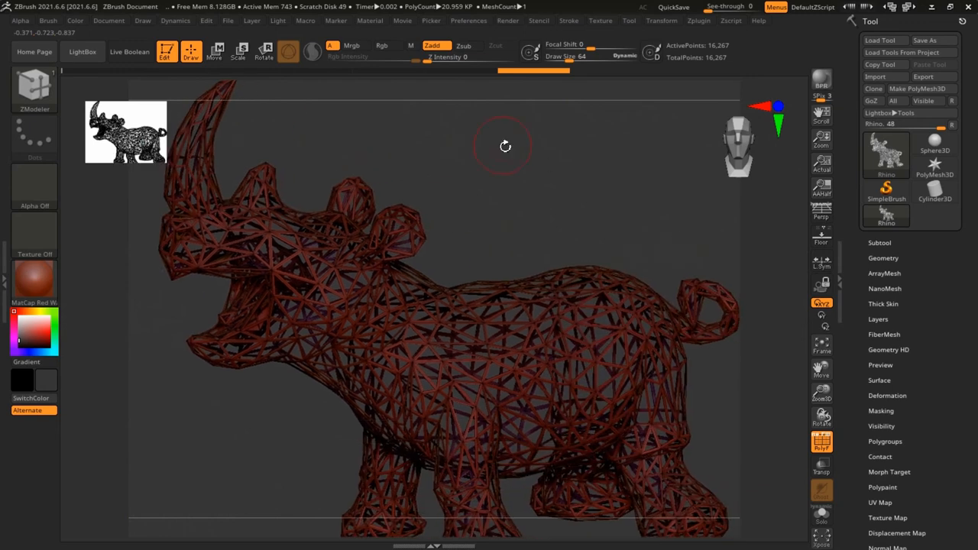
left_click_drag(505, 146, 559, 204)
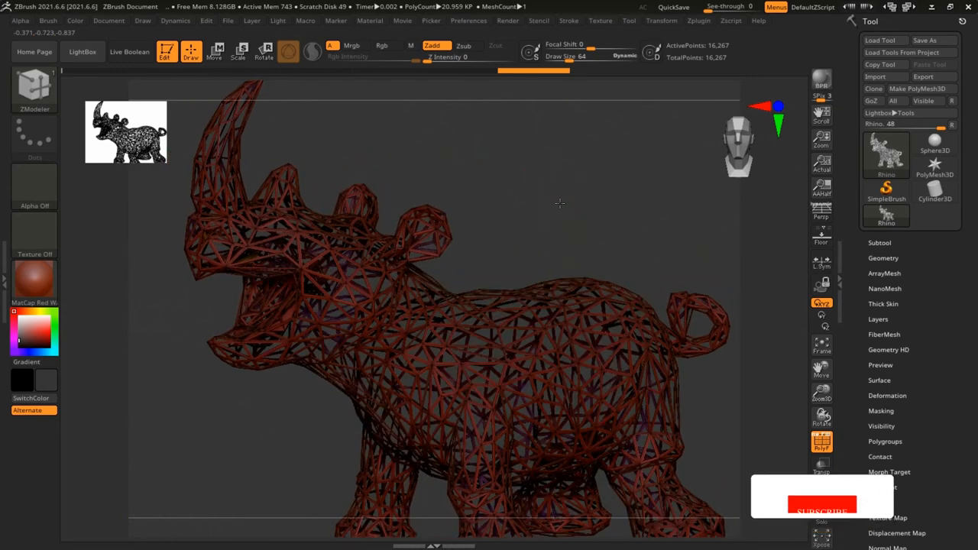
left_click_drag(559, 205, 608, 187)
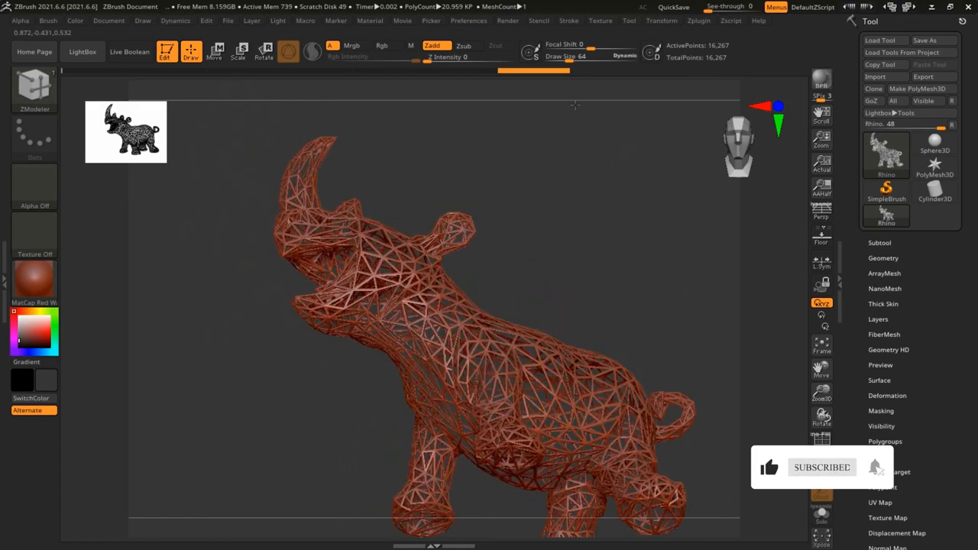
left_click_drag(573, 107, 703, 367)
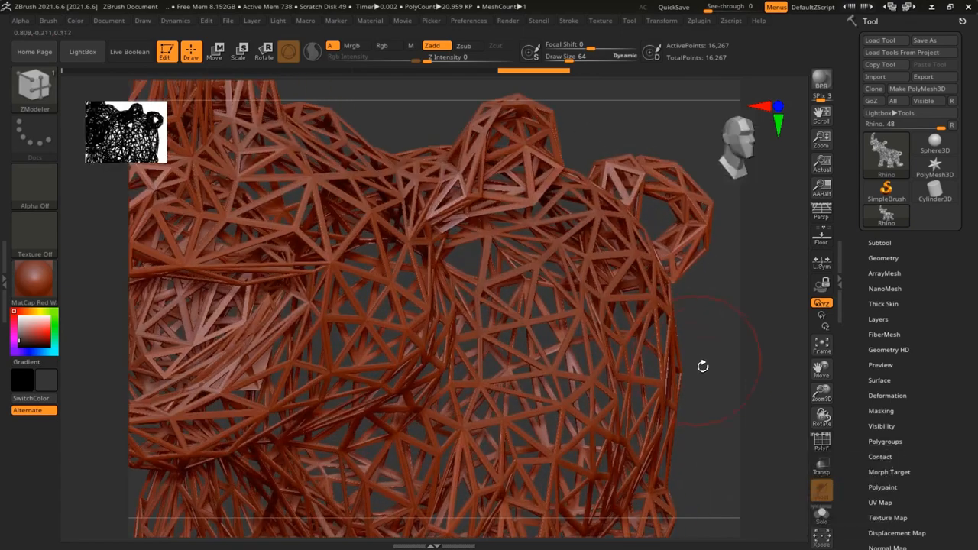
left_click_drag(703, 366, 628, 330)
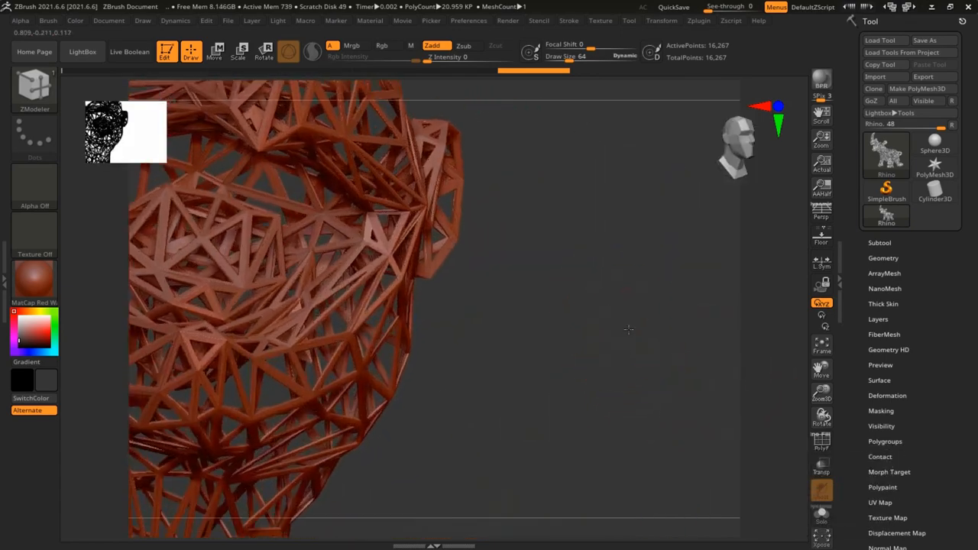
left_click_drag(629, 328, 623, 284)
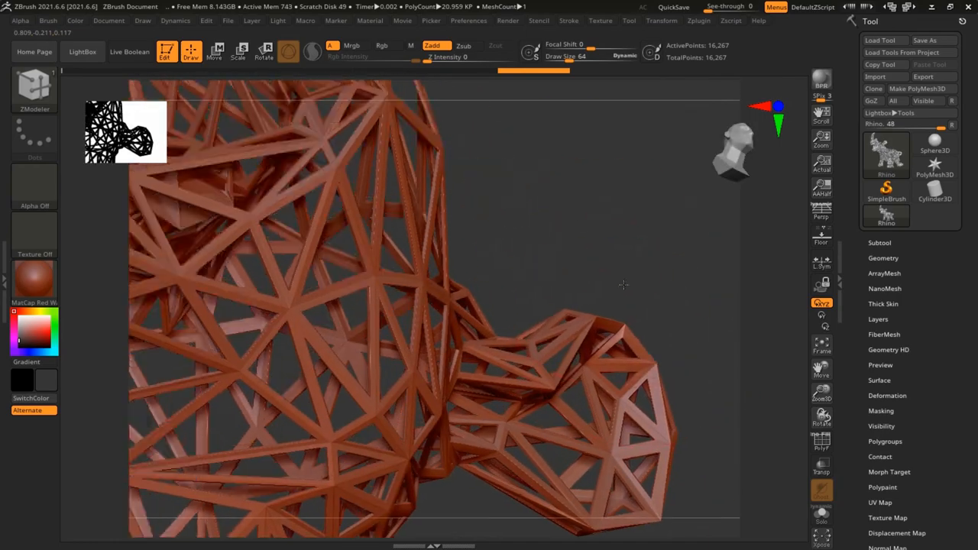